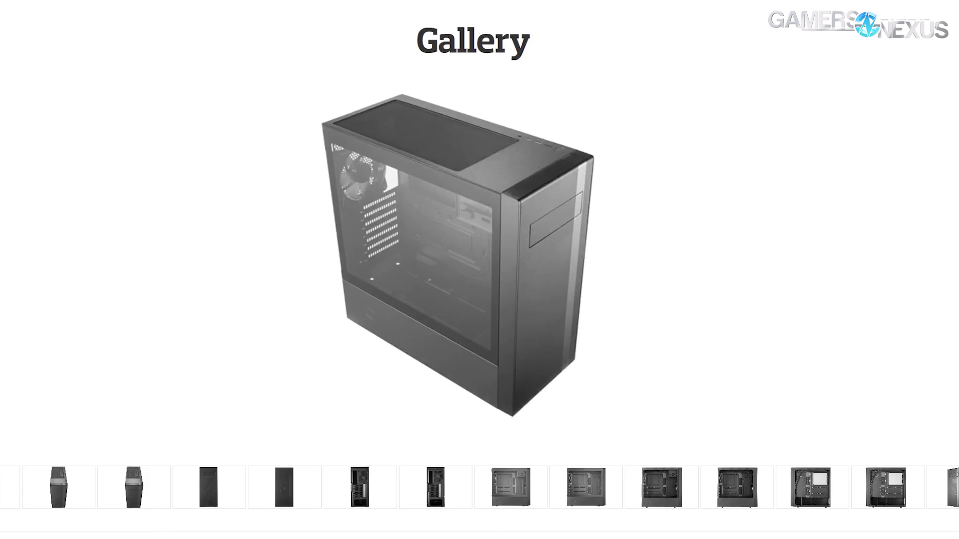
pyautogui.click(125, 492)
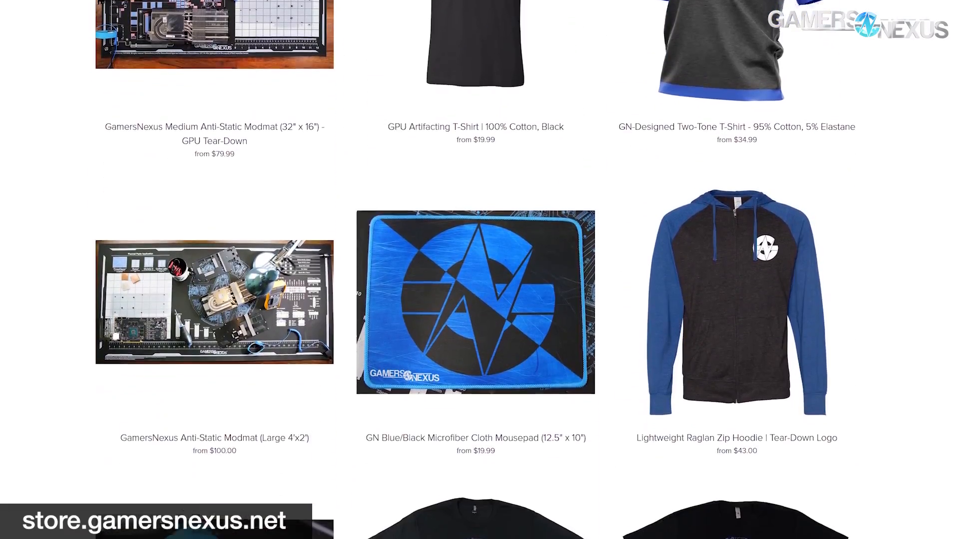
pyautogui.scroll(-3)
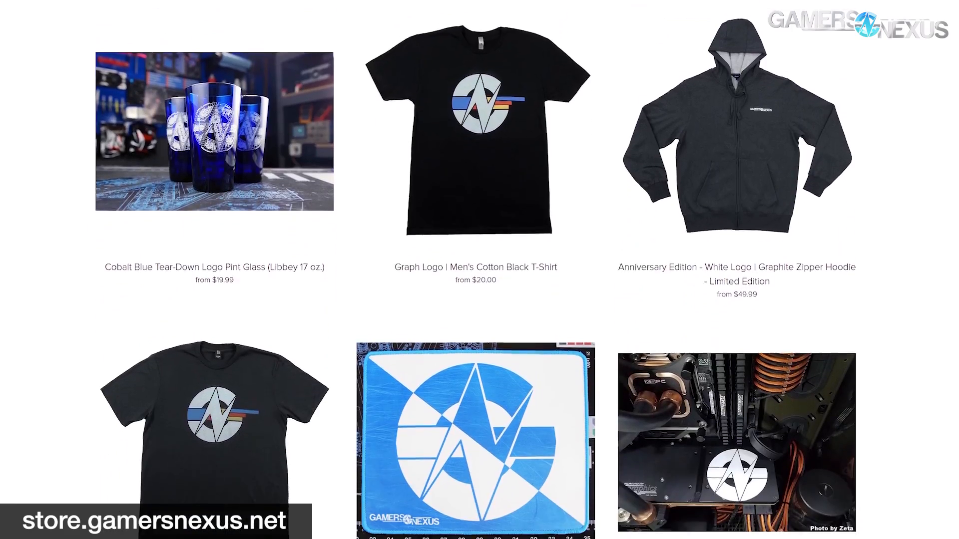
pyautogui.scroll(-3)
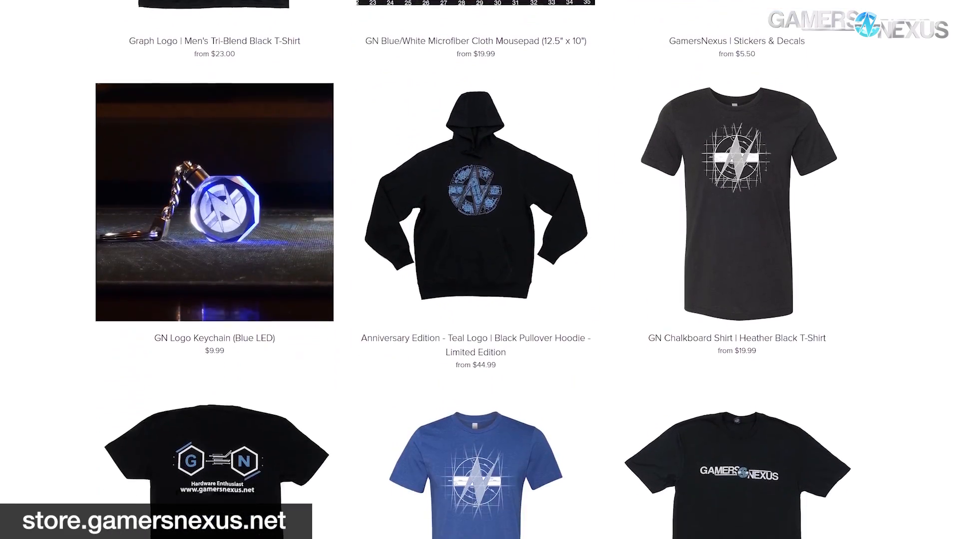
pyautogui.scroll(-3)
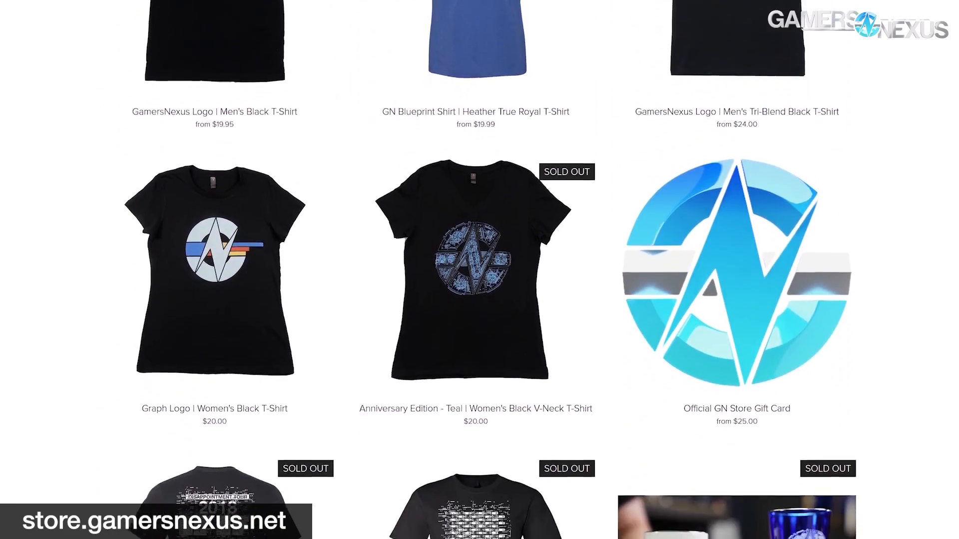